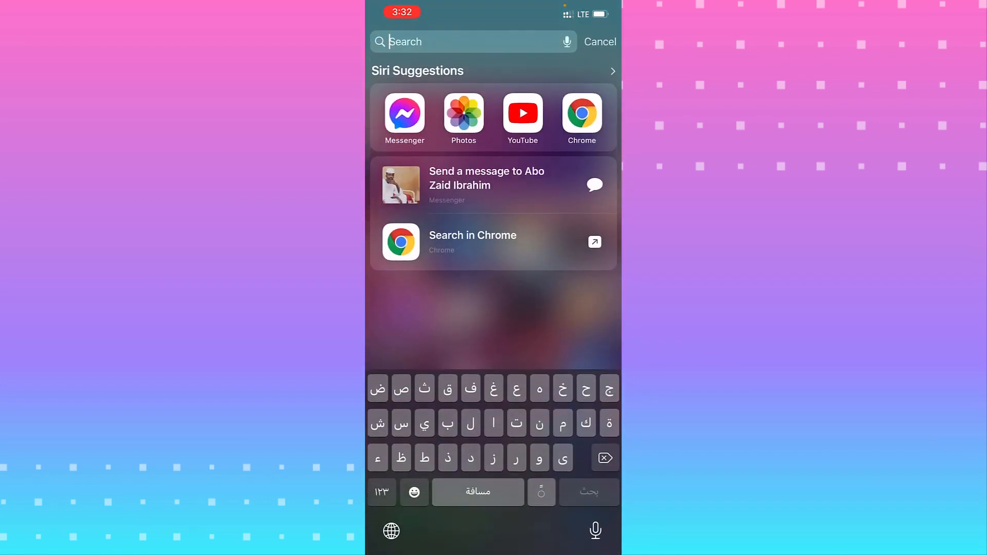
Search Spotlight for the App Store and open it to its Today page
text(athkar)
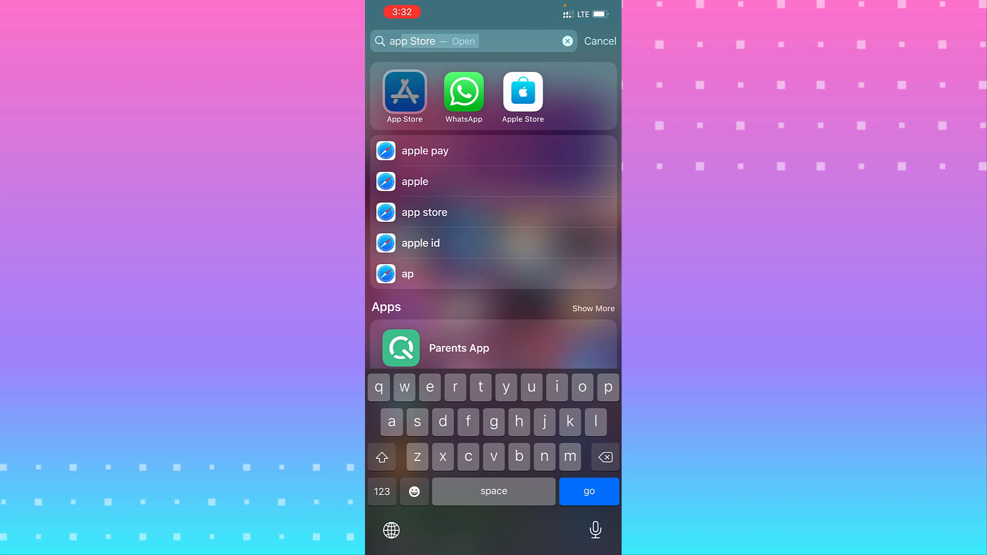
click(404, 93)
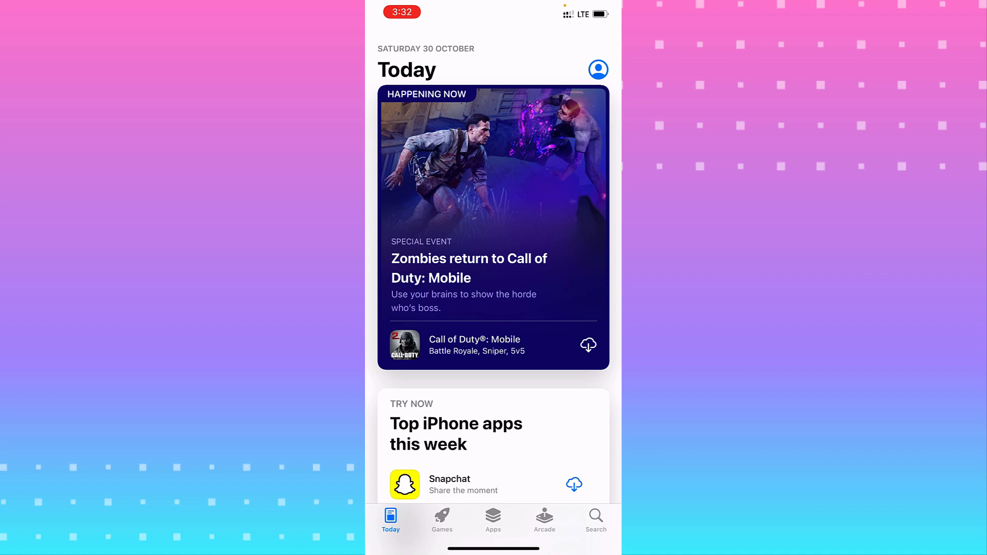
Start the pending Facebook update from the App Store account page, then switch to Settings
click(597, 70)
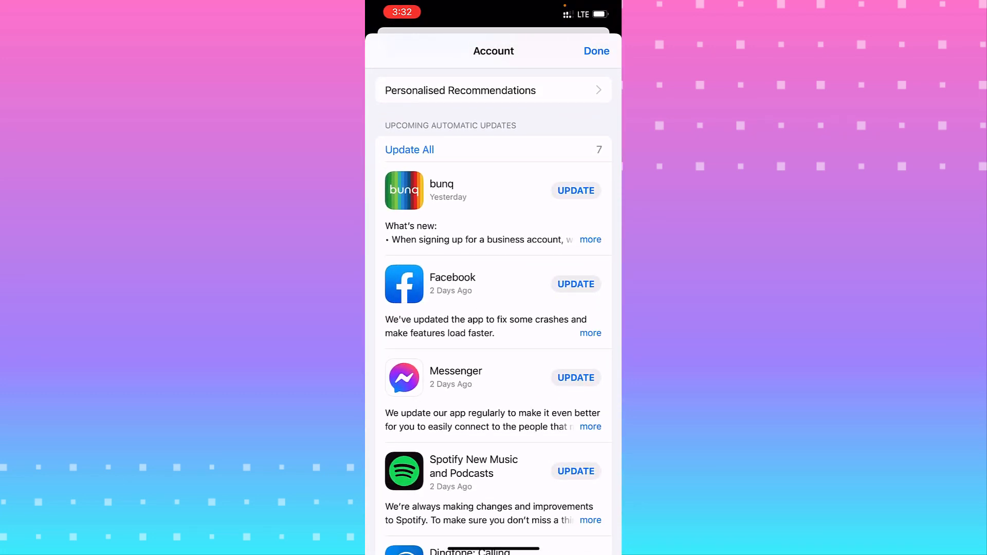
click(576, 283)
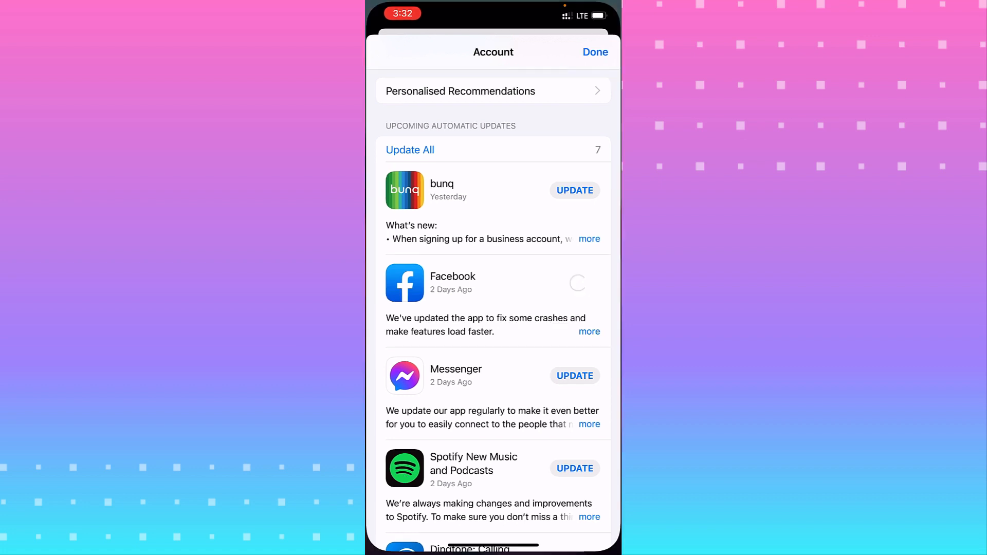
click(595, 51)
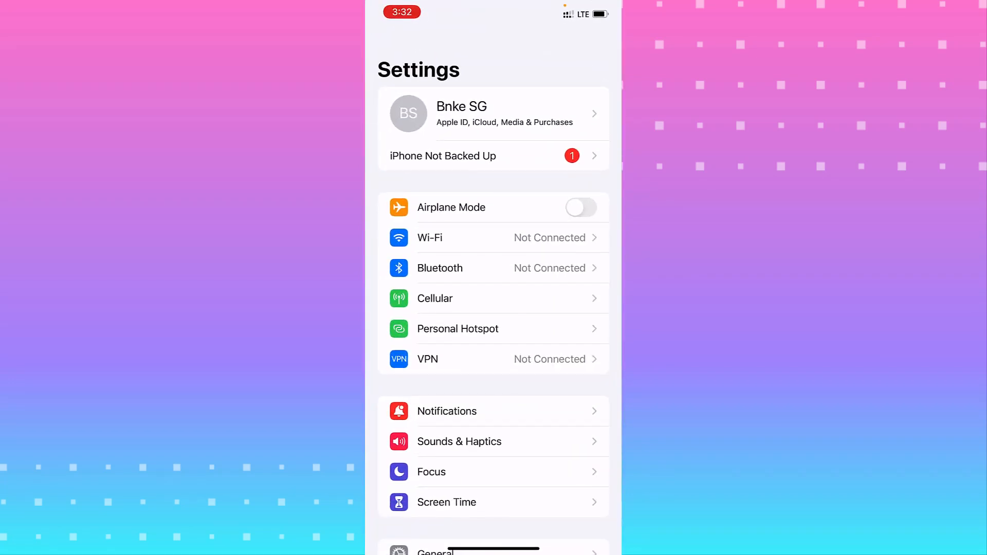
Scroll down the Settings list toward General
scroll(down, 3)
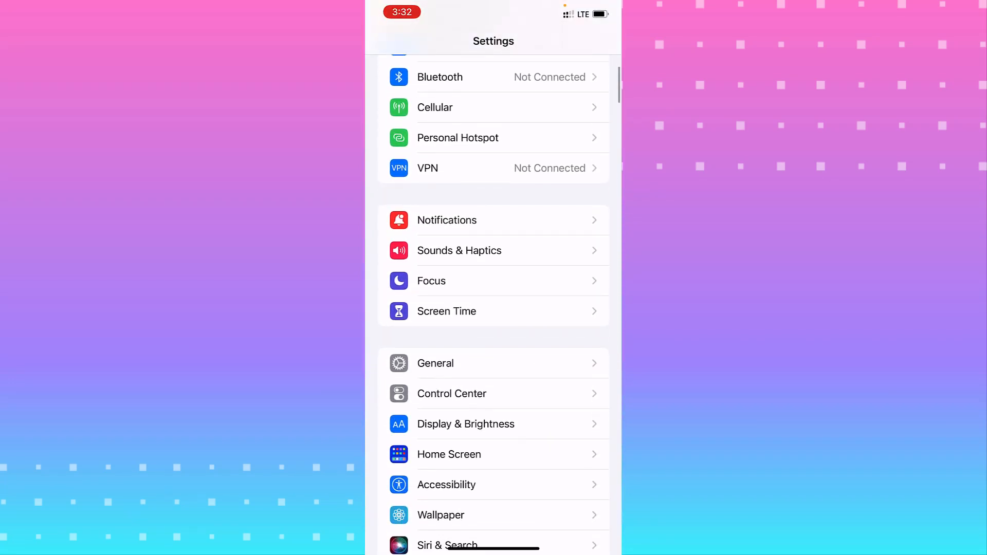
scroll(down, 3)
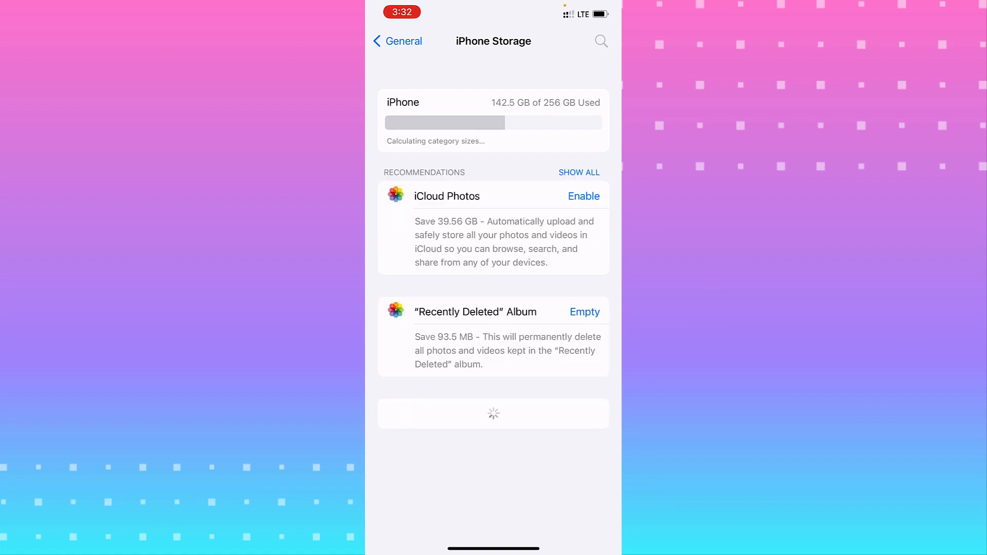
scroll(down, 3)
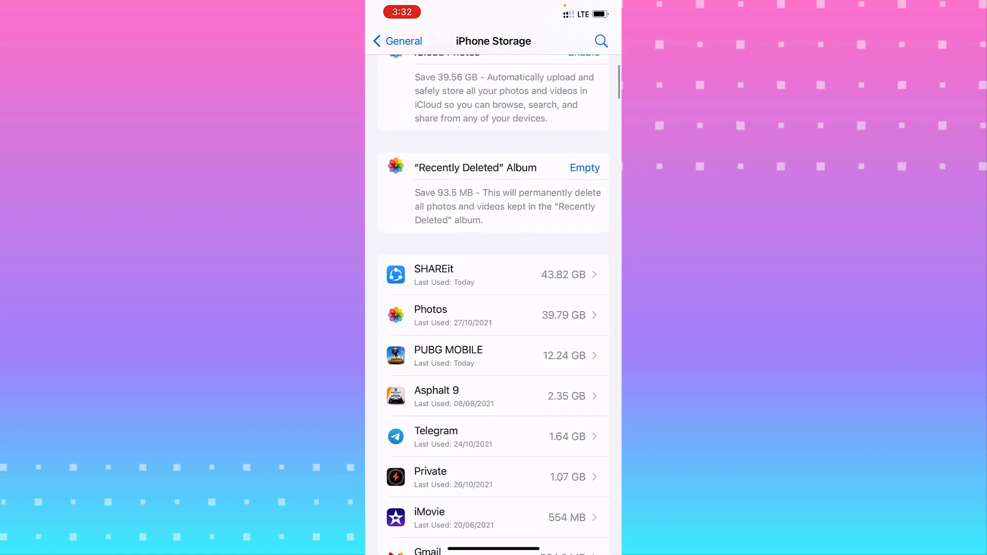
scroll(down, 3)
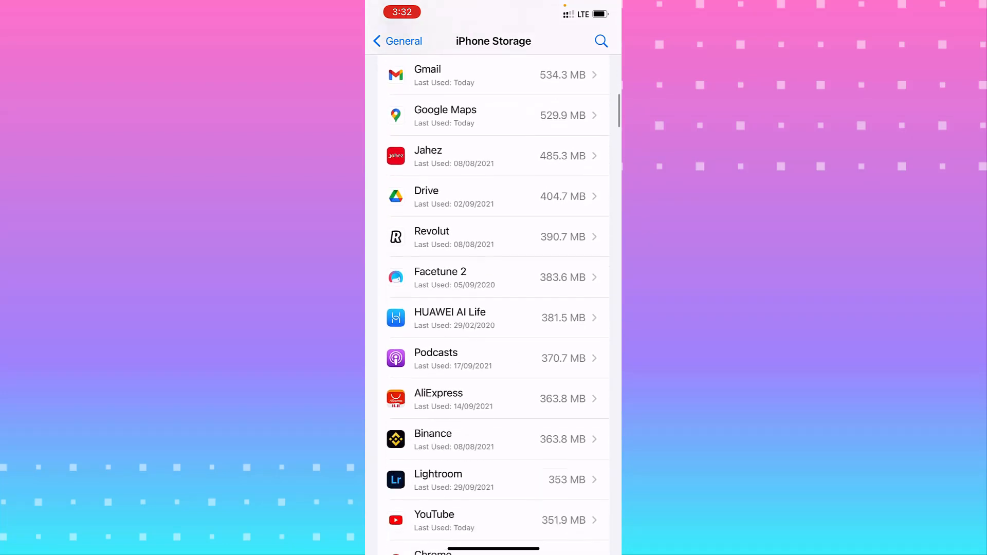
scroll(down, 3)
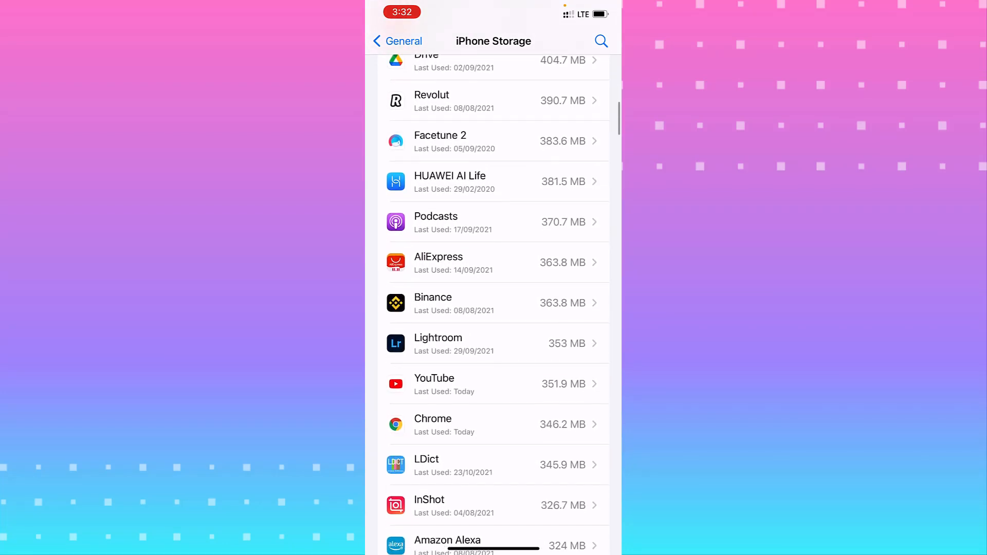
scroll(down, 3)
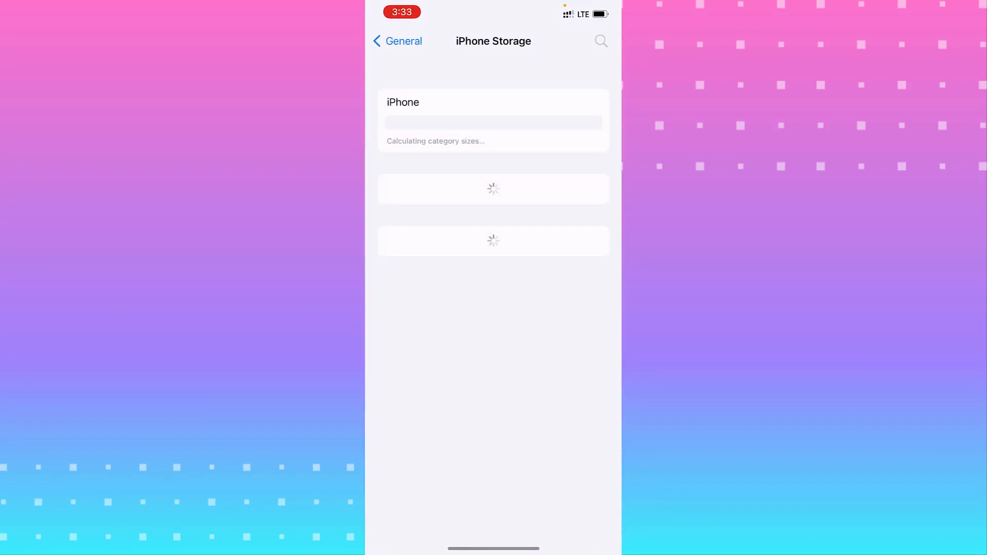
Return from iPhone Storage to the Settings root and reopen General
click(397, 41)
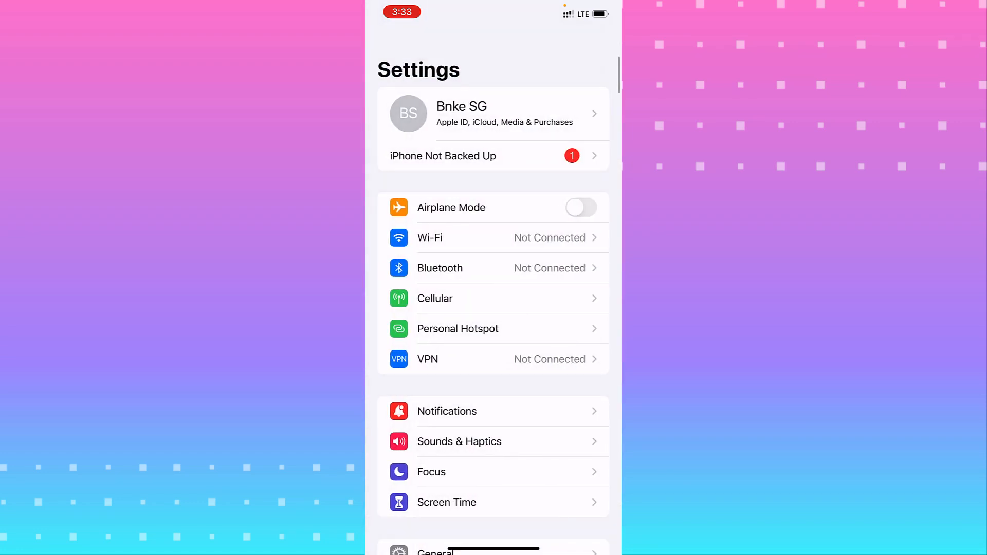
scroll(down, 3)
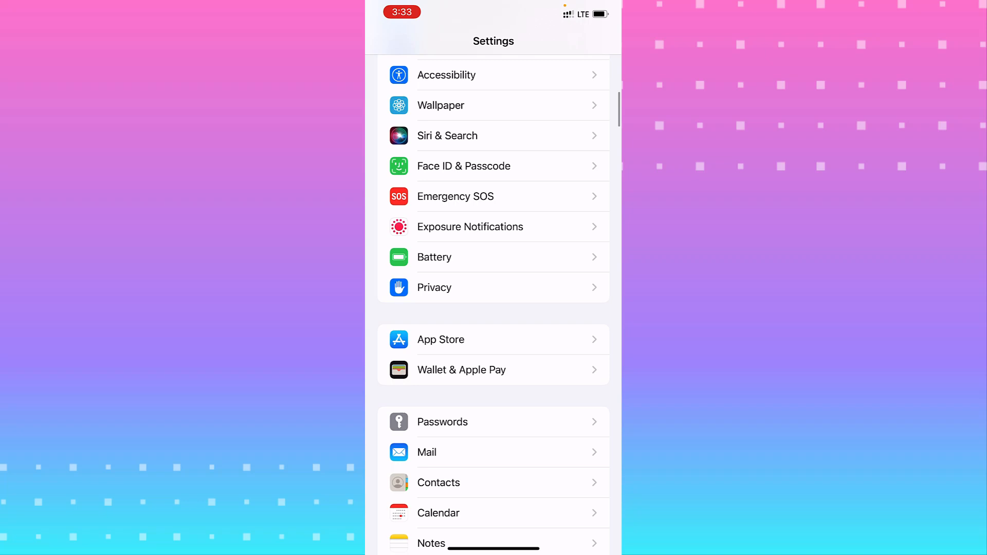
click(493, 252)
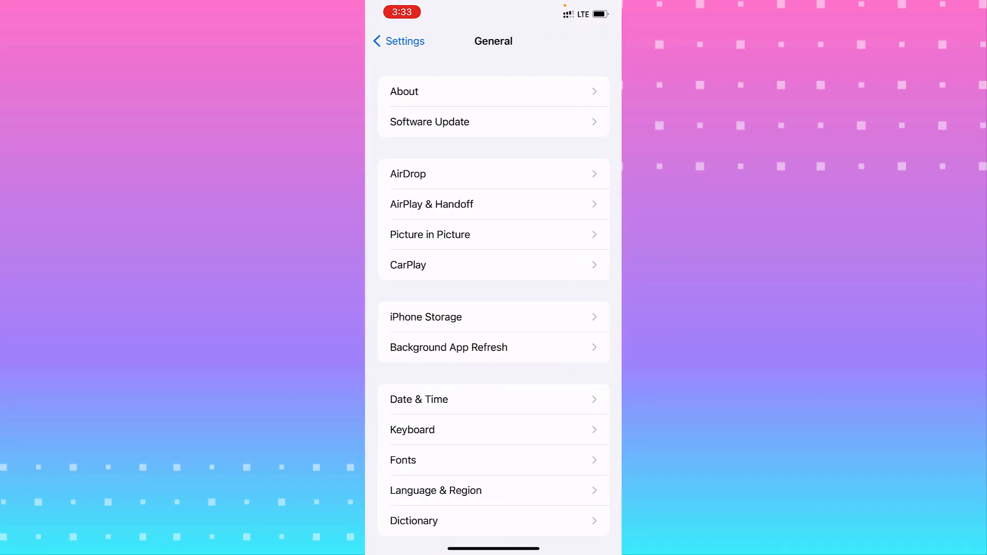
Open Transfer or Reset iPhone from the bottom of General
scroll(down, 3)
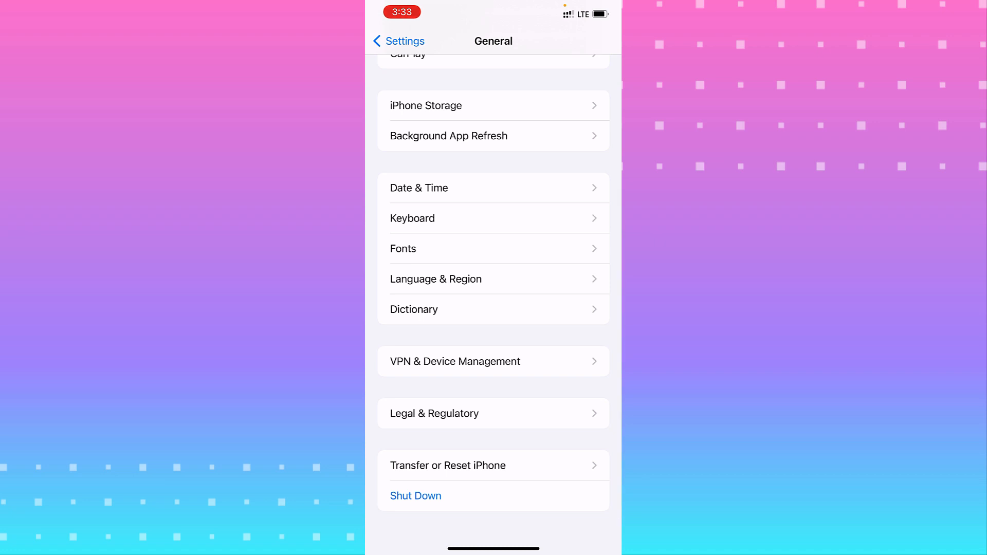
click(448, 466)
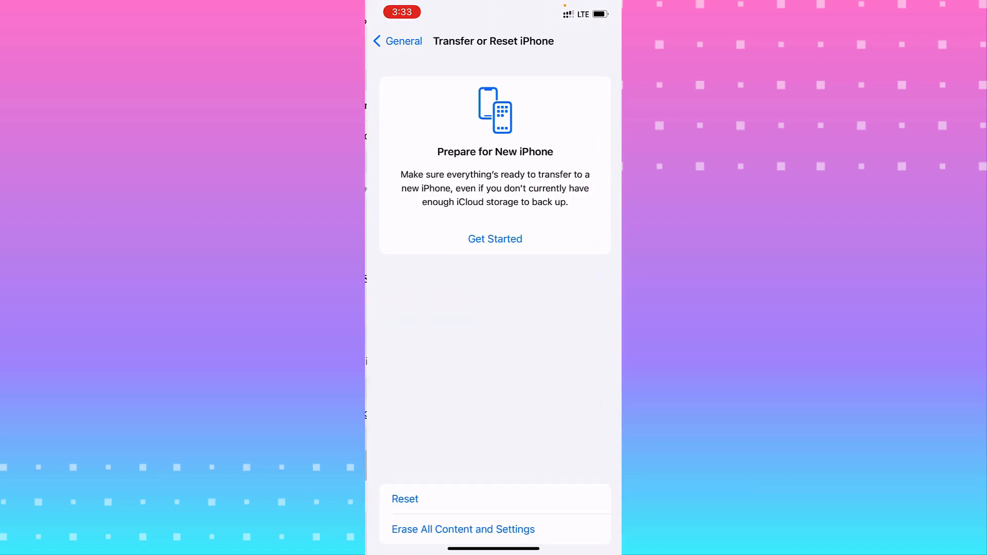